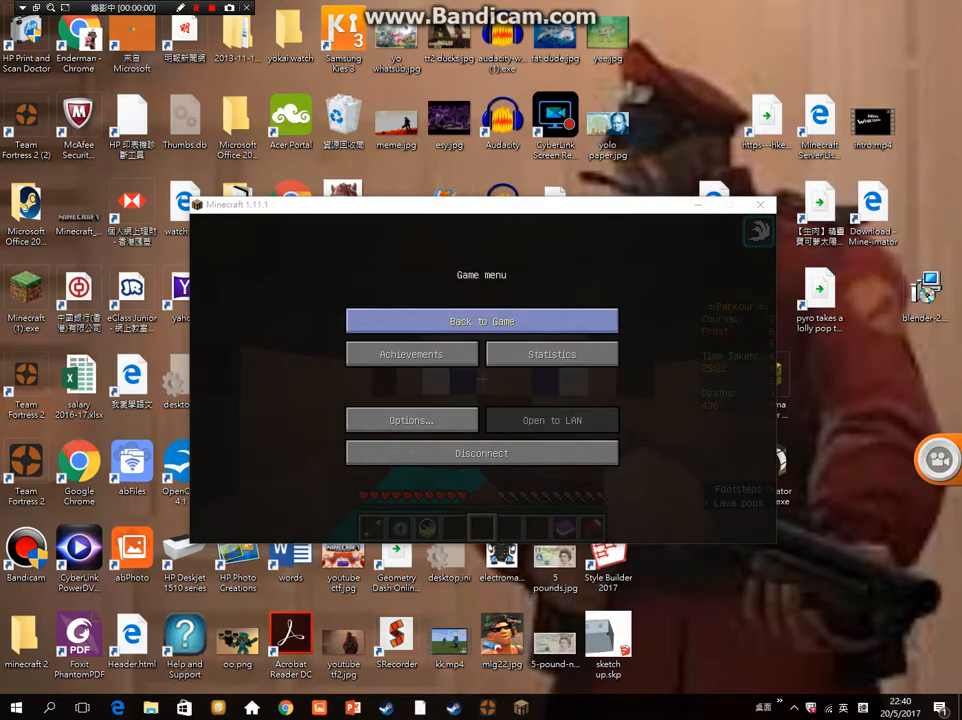
- Resume play from the game menu and bring up the server's online player list
click(480, 320)
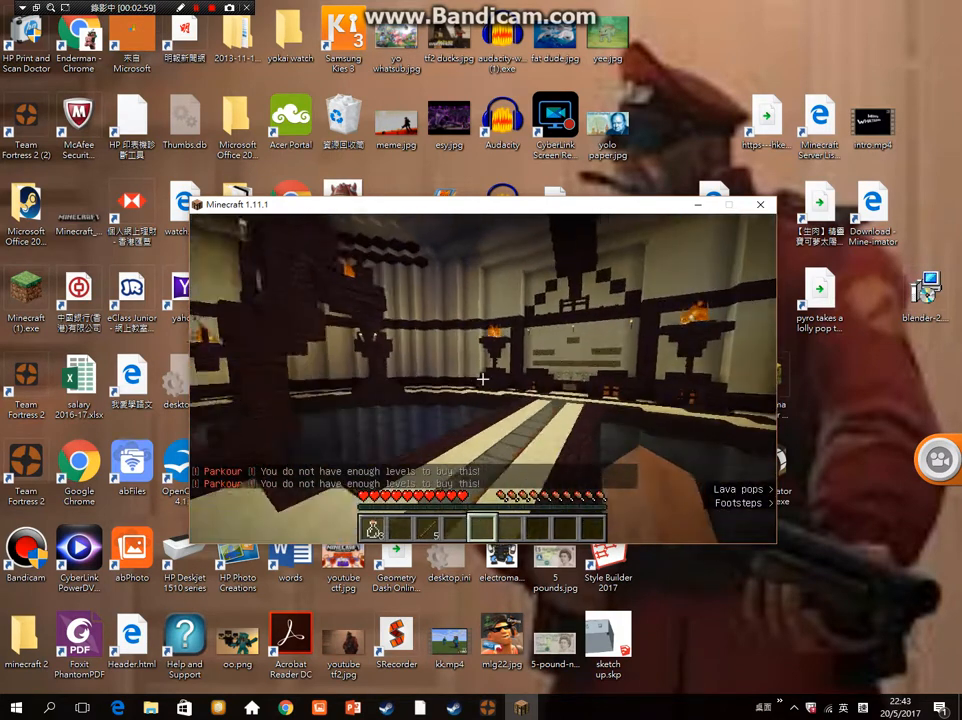
key(Tab)
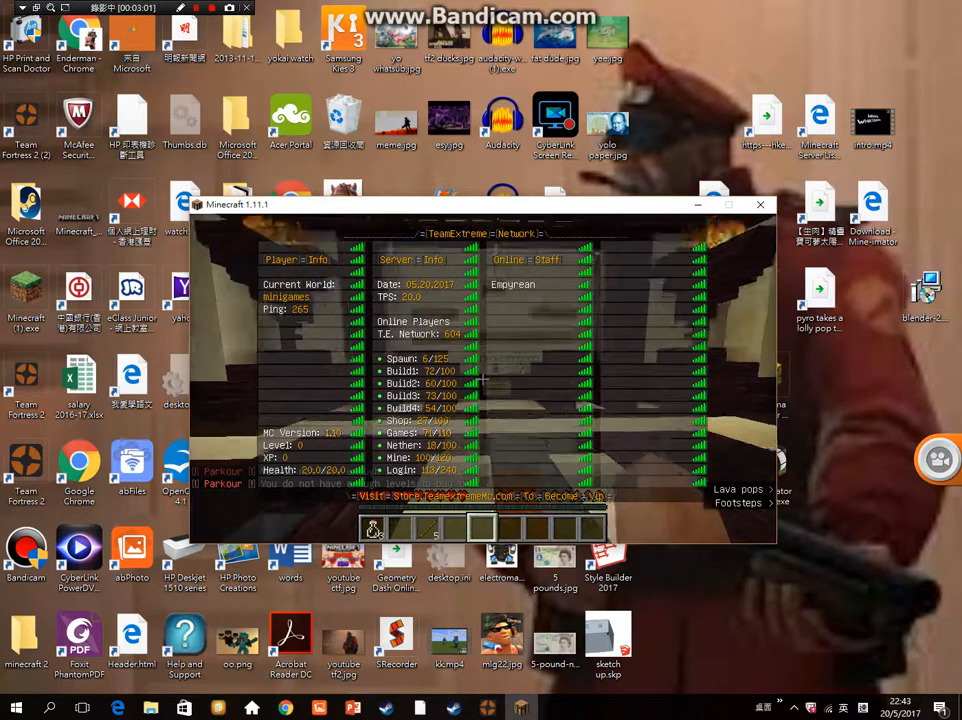